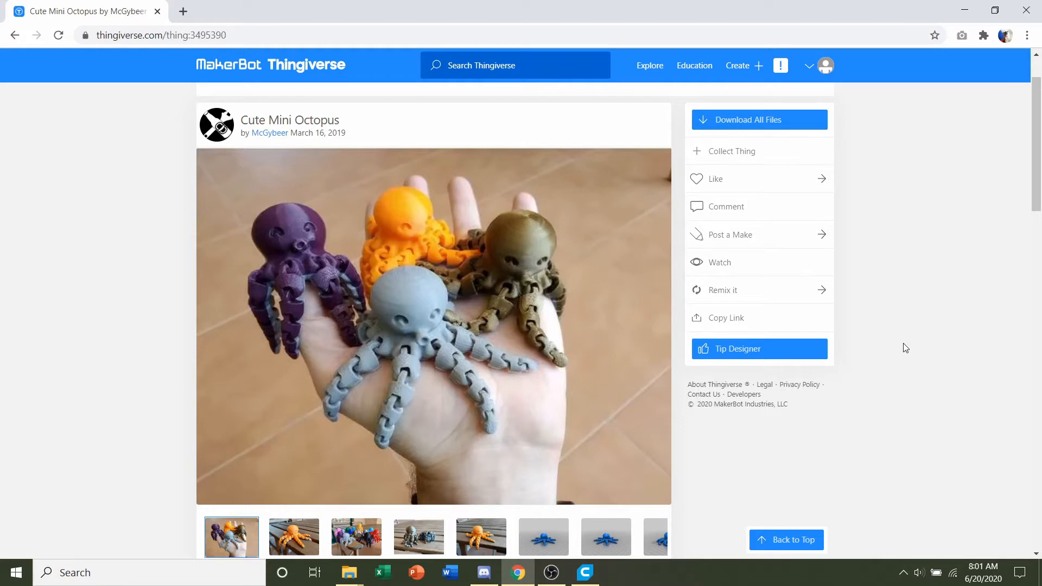
- Browse the four downloaded octopus files, highlighting the spiral support file's description
scroll(down, 3)
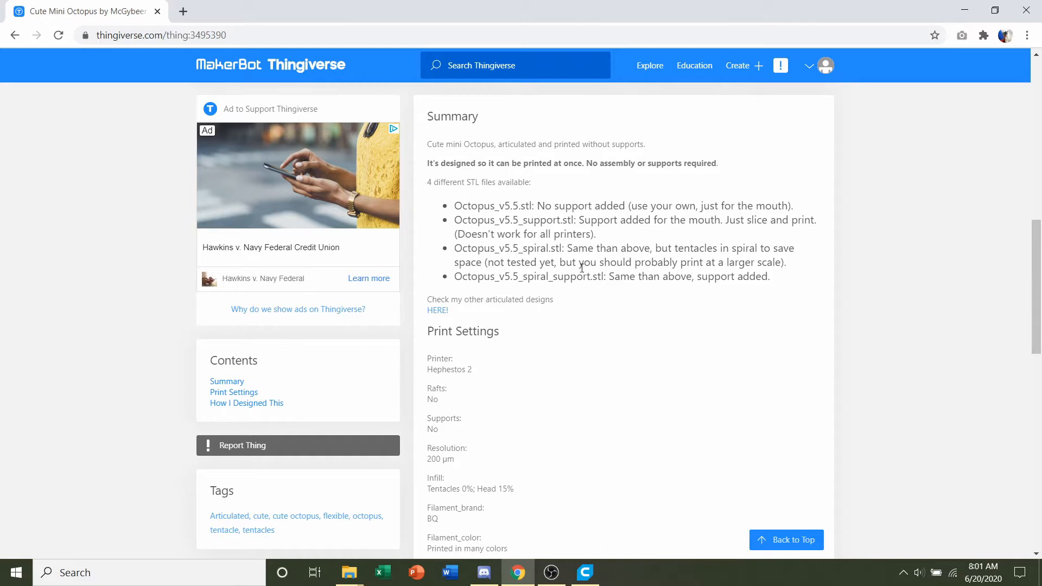
mouse_move(612, 116)
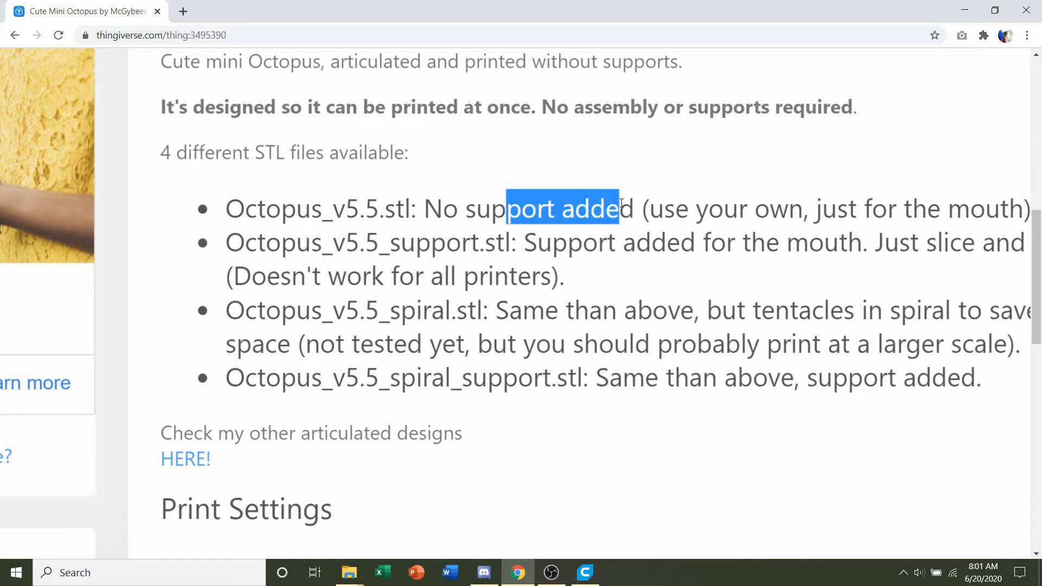
scroll(down, 3)
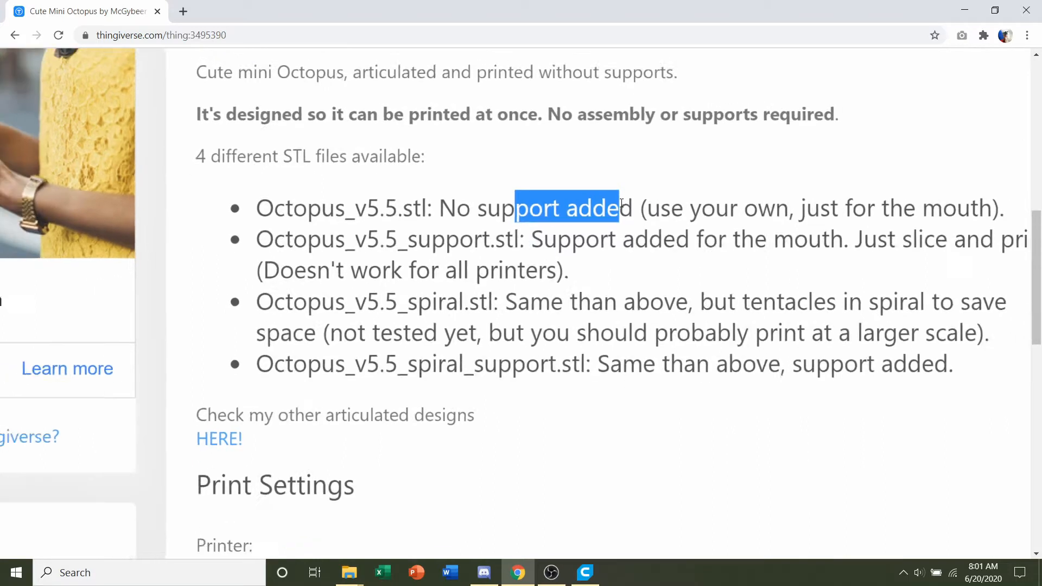
scroll(down, 3)
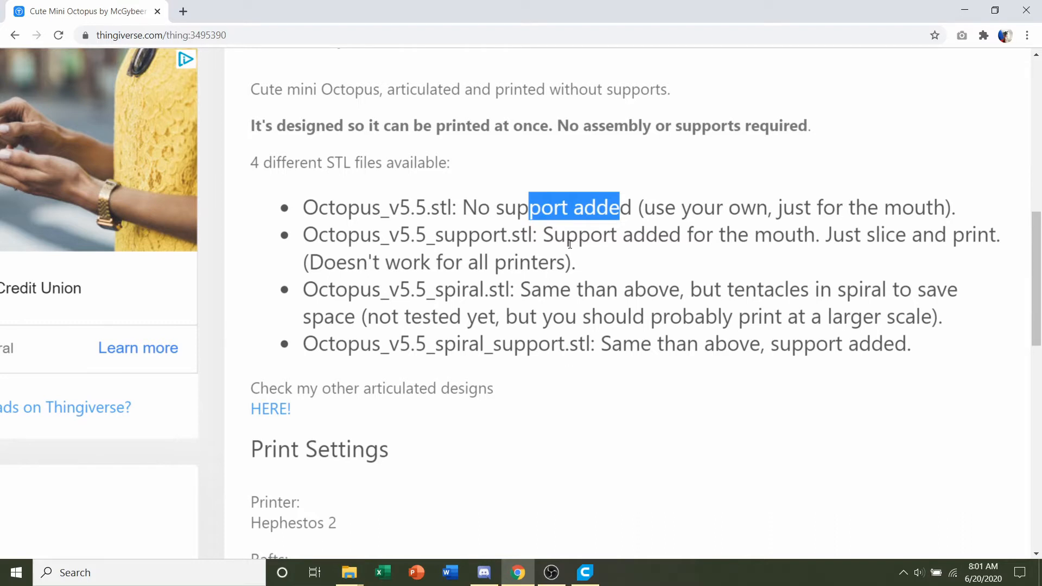
click(488, 288)
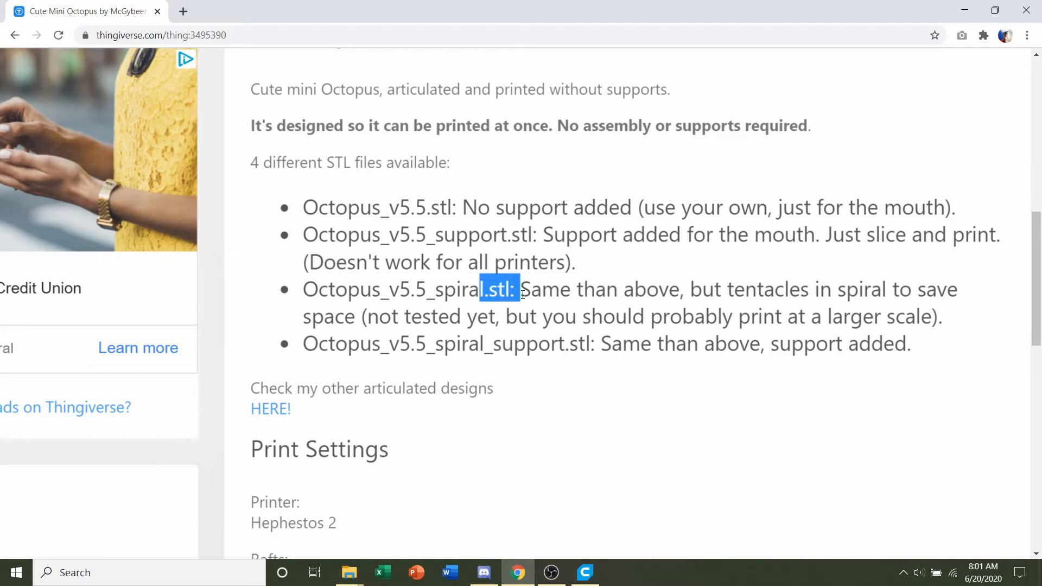
click(561, 345)
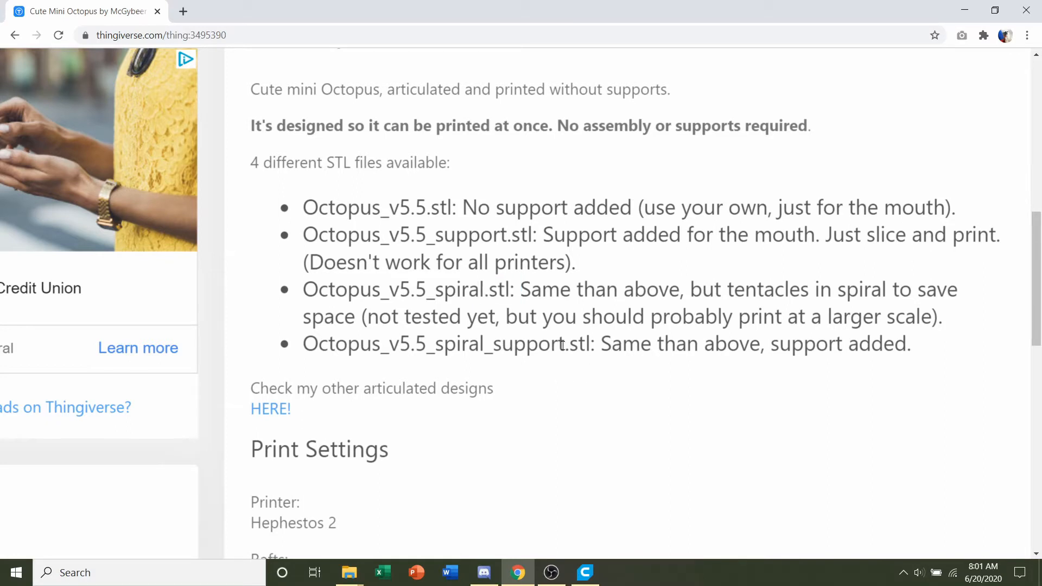
double_click(609, 344)
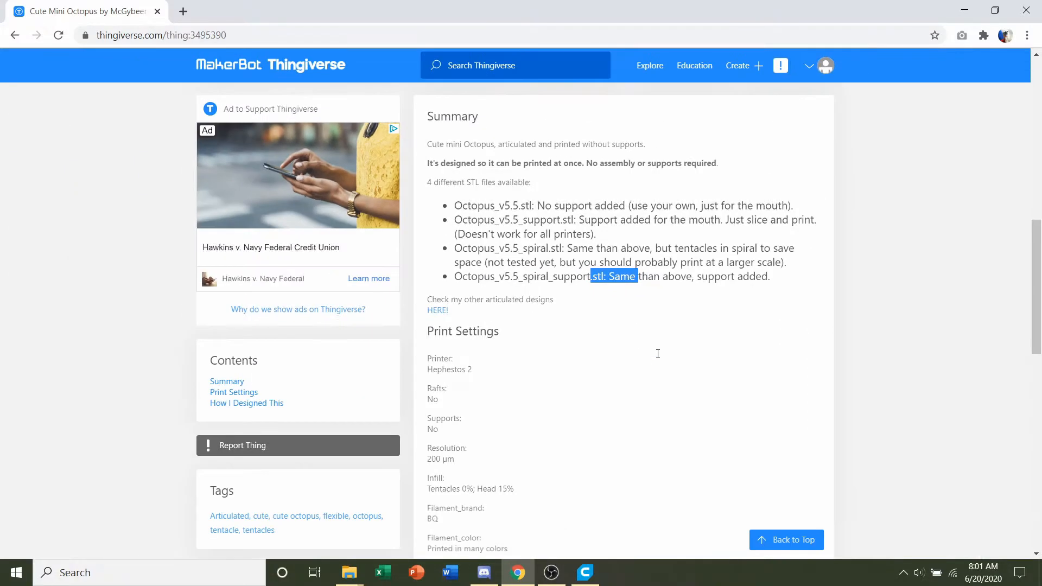
scroll(up, 3)
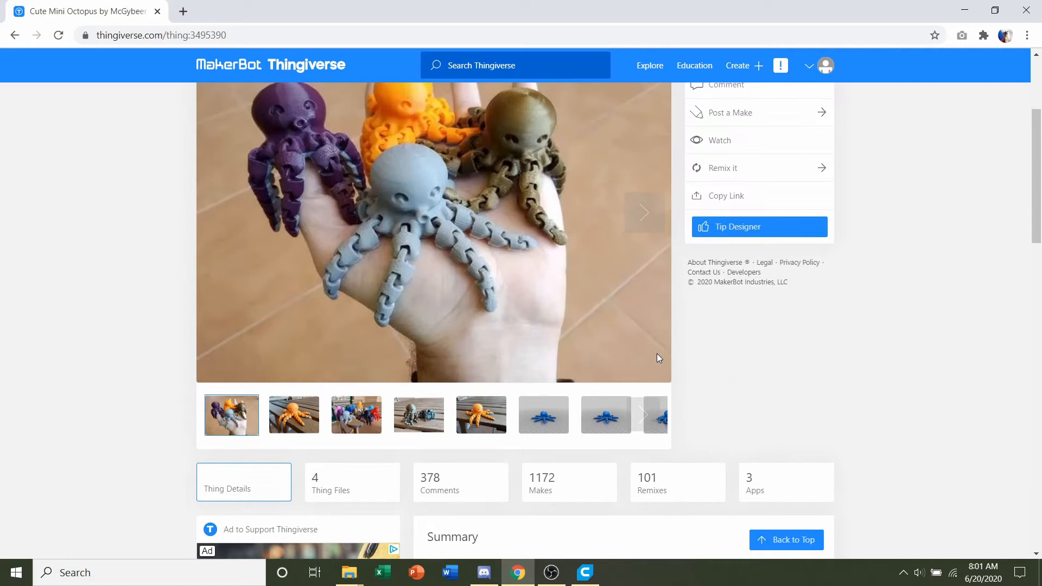
scroll(up, 3)
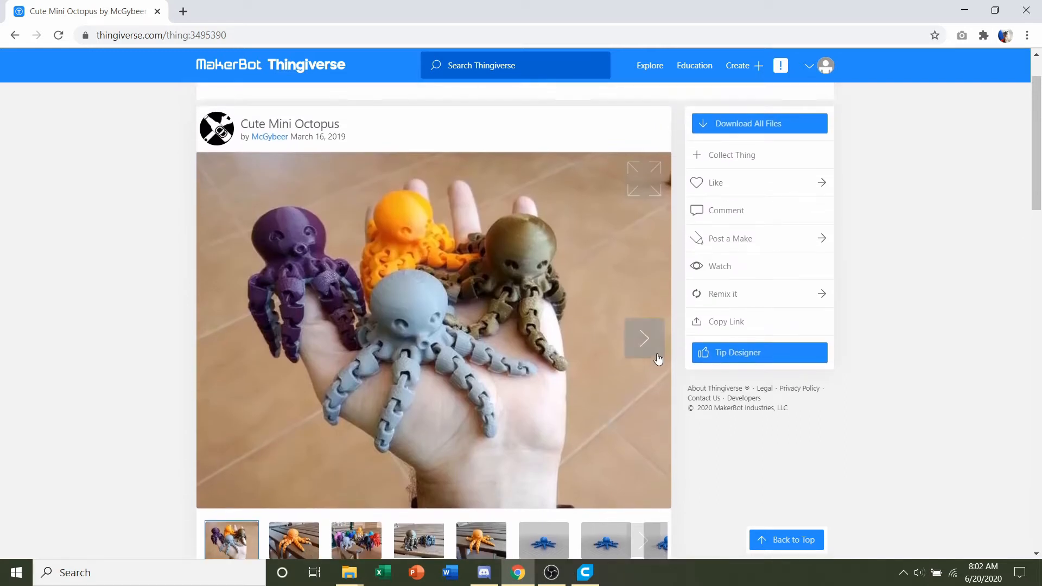
mouse_move(392, 515)
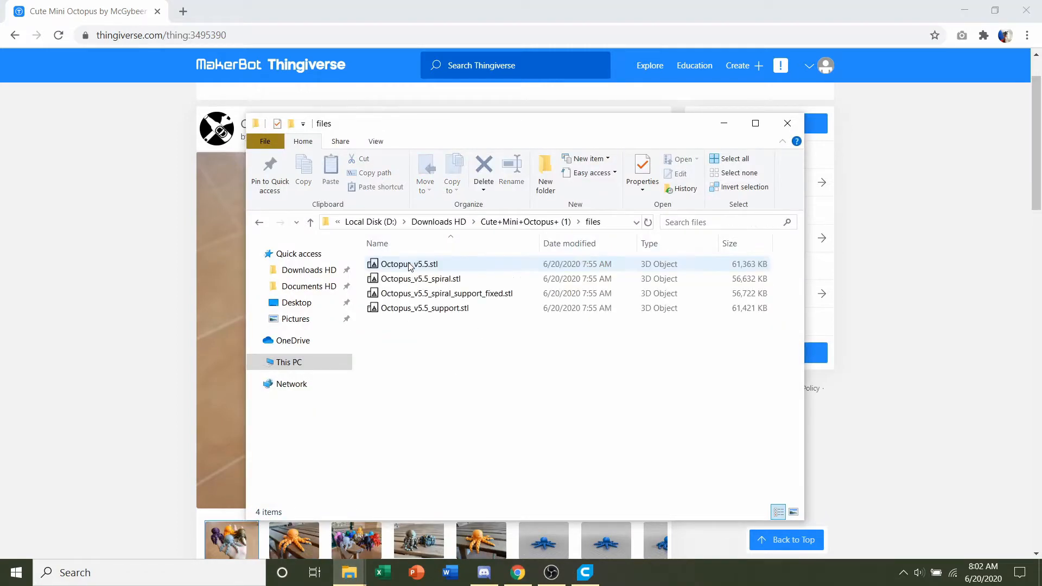
mouse_move(478, 279)
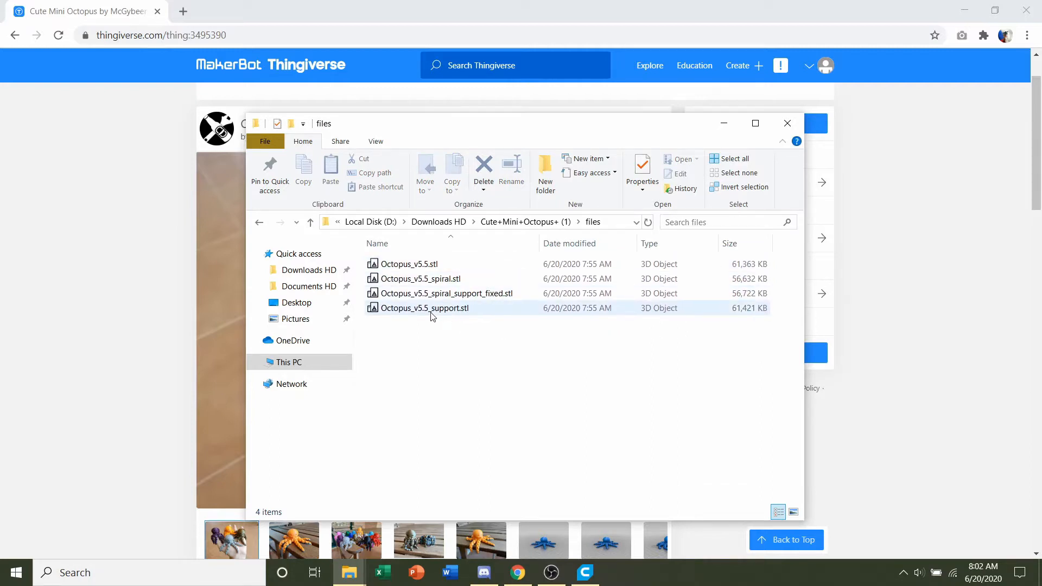
- Select Octopus_v5.5_support.stl and load it into Cura
click(425, 307)
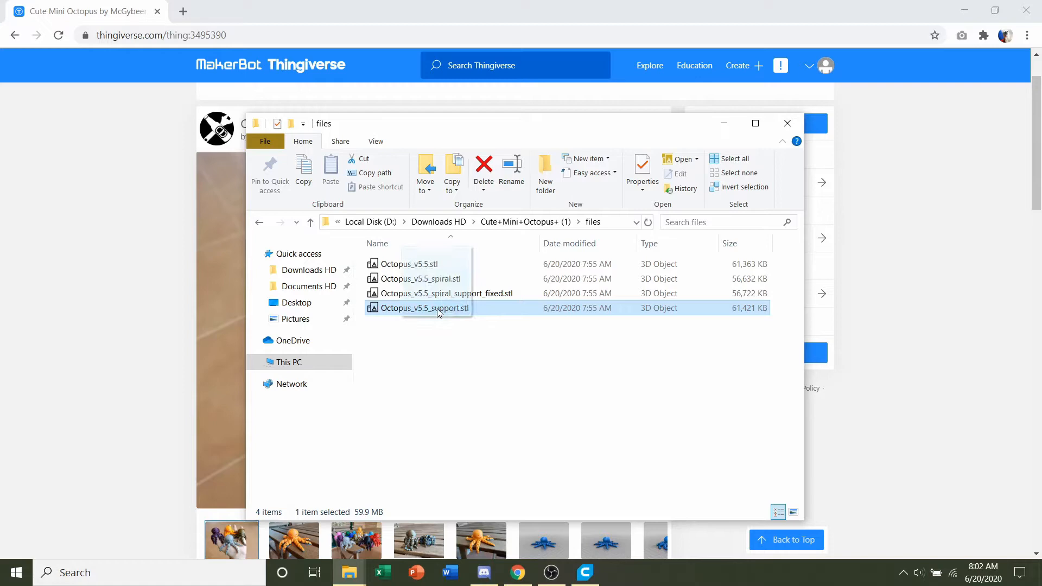
click(583, 572)
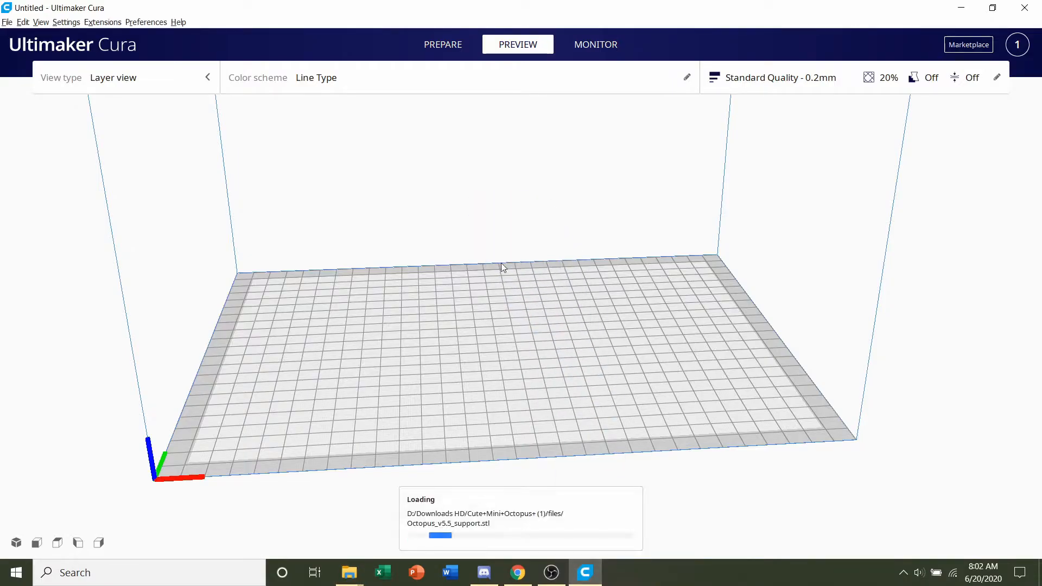
mouse_move(572, 391)
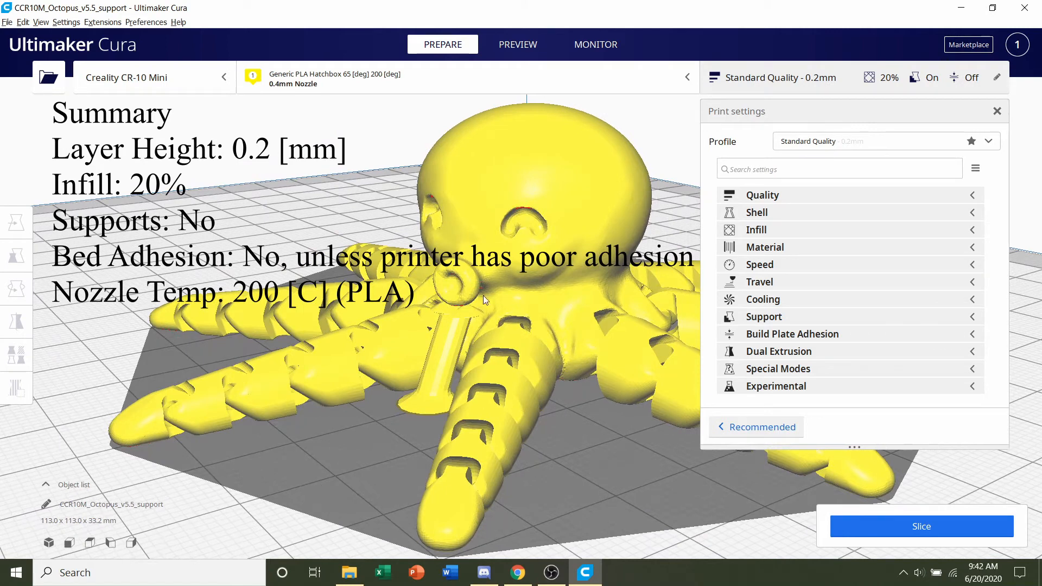
mouse_move(468, 327)
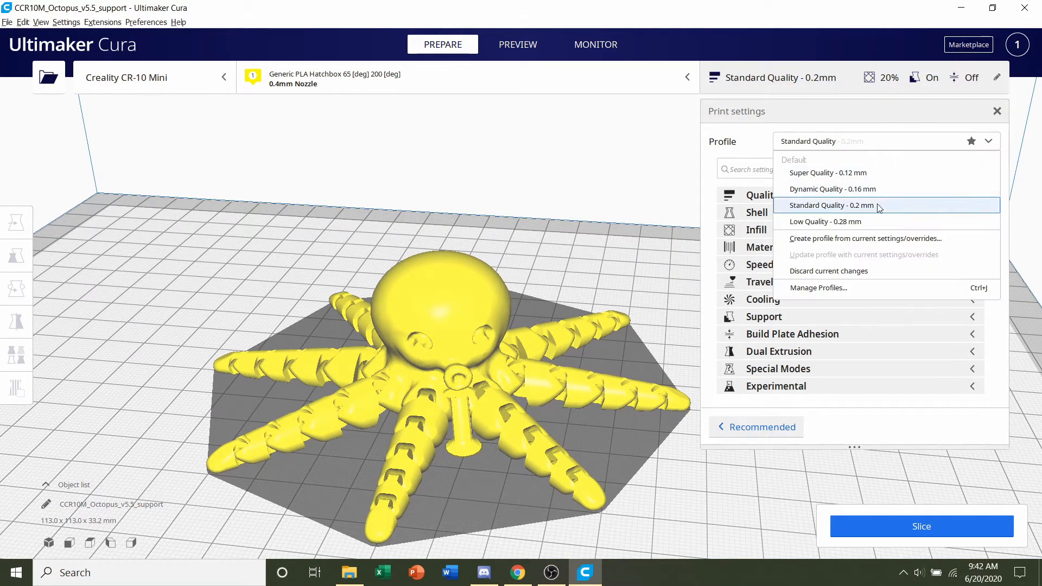
mouse_move(893, 189)
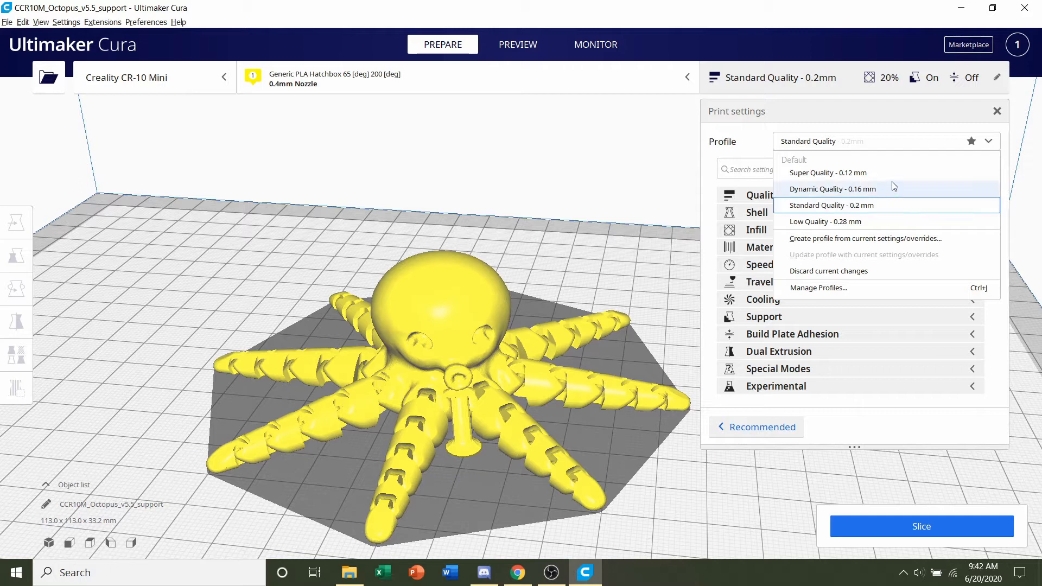
mouse_move(881, 193)
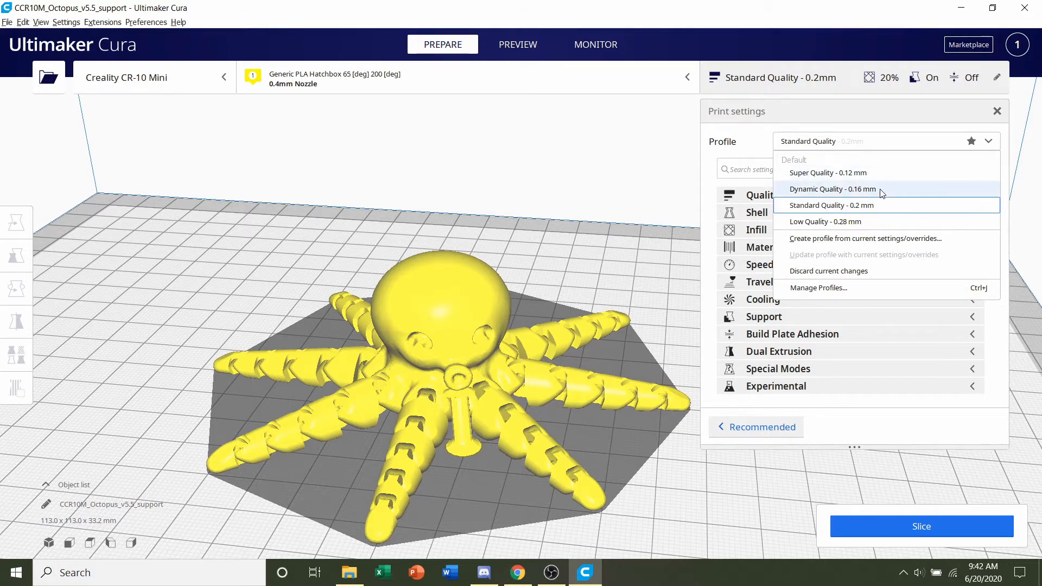
mouse_move(876, 193)
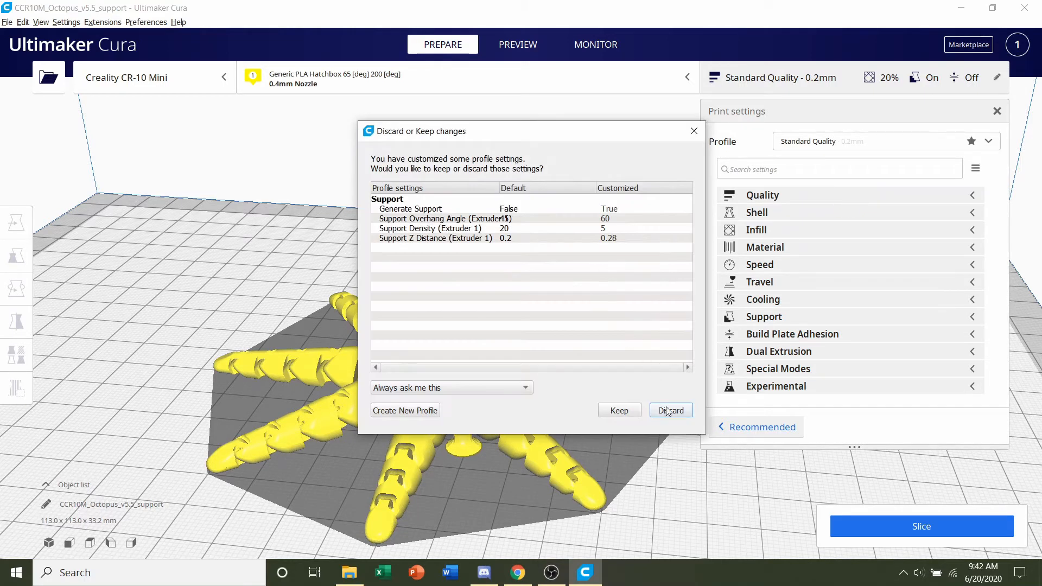
mouse_move(630, 421)
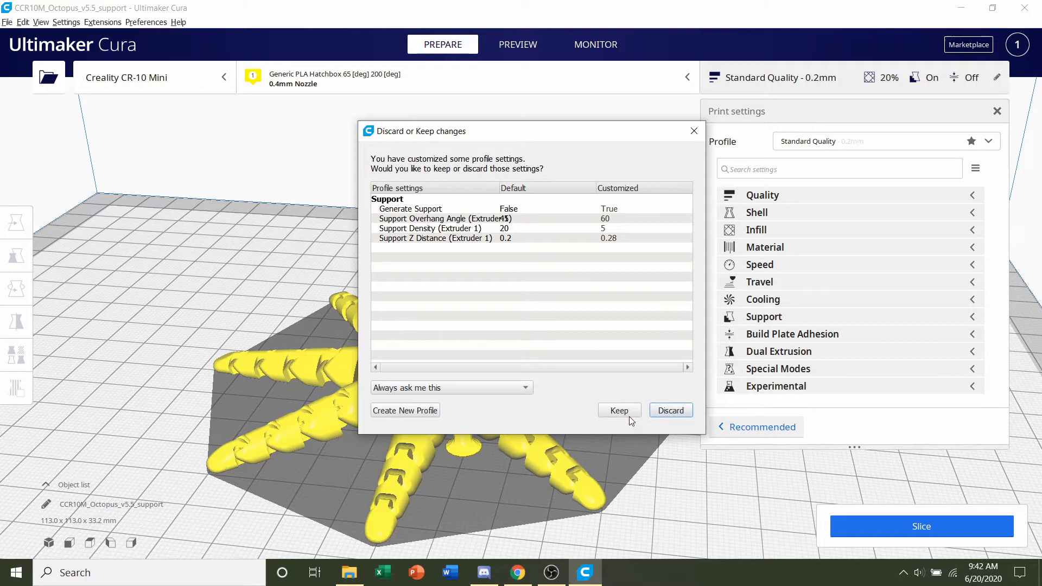
- Discard the customized support settings, returning Standard Quality 0.2 mm to defaults
click(670, 410)
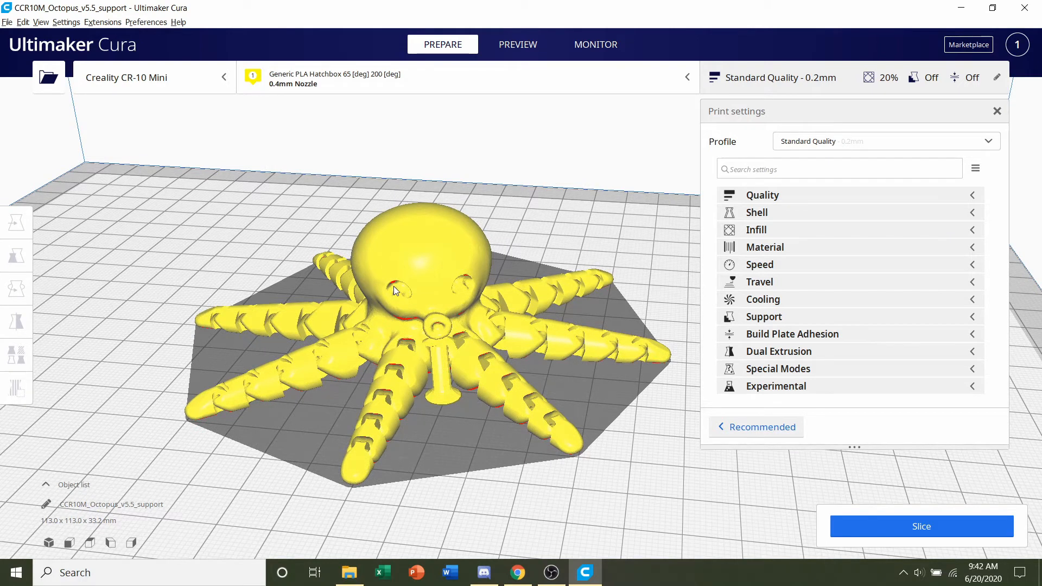
mouse_move(874, 427)
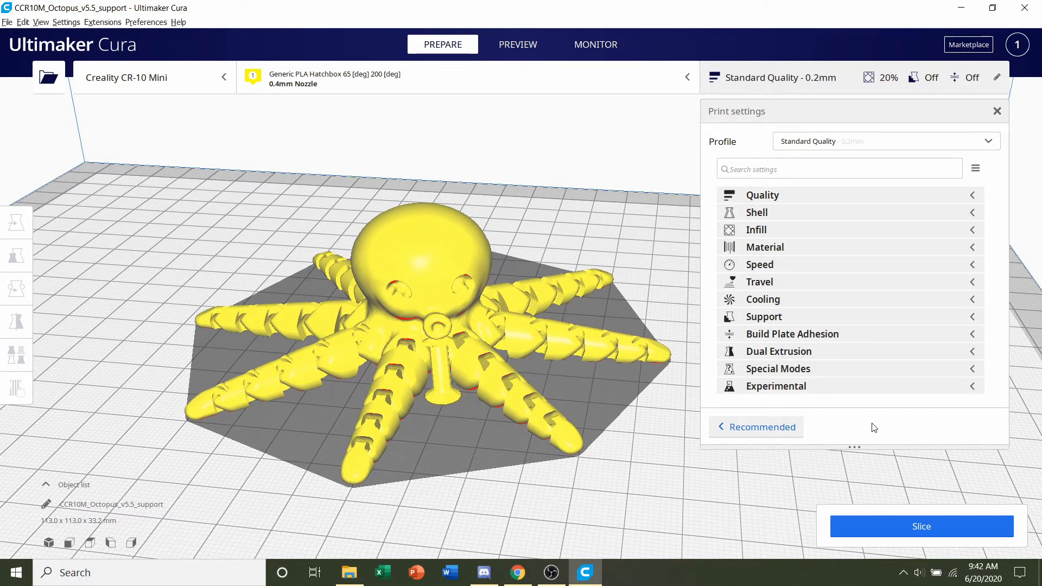
mouse_move(792, 334)
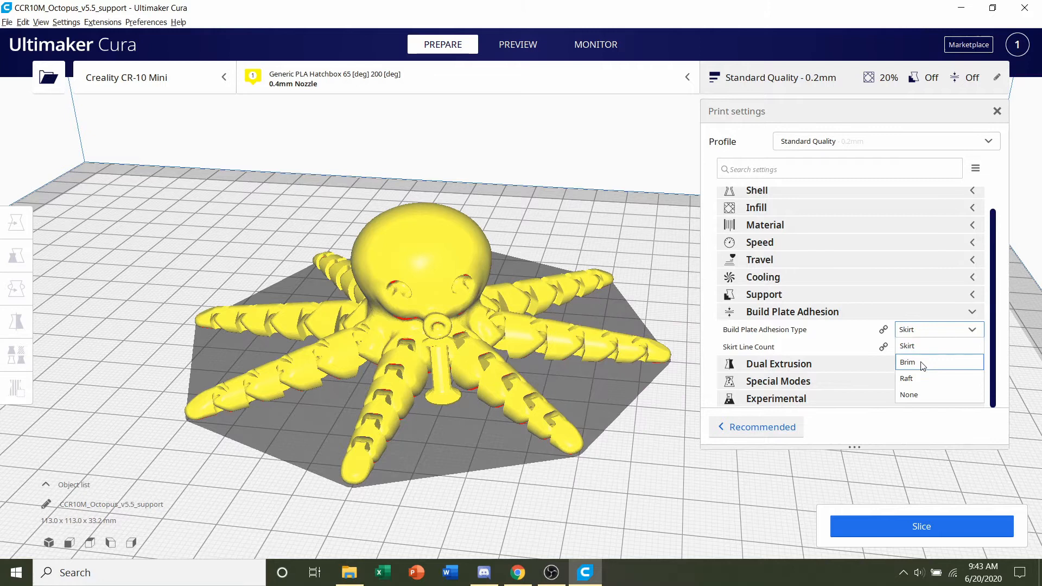
- Try Brim adhesion, then settle on Skirt with a line count of 3
click(908, 361)
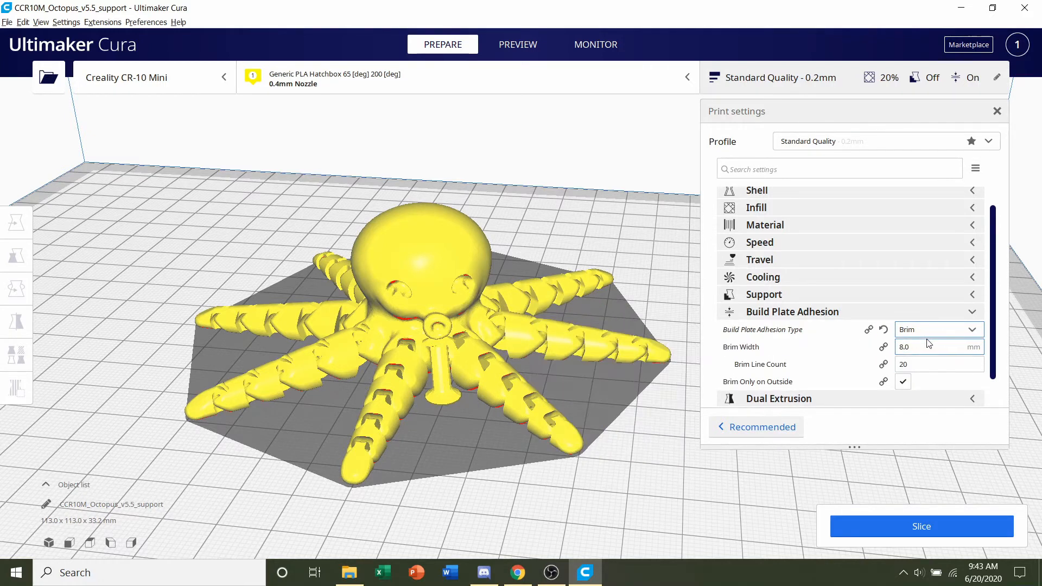
click(936, 329)
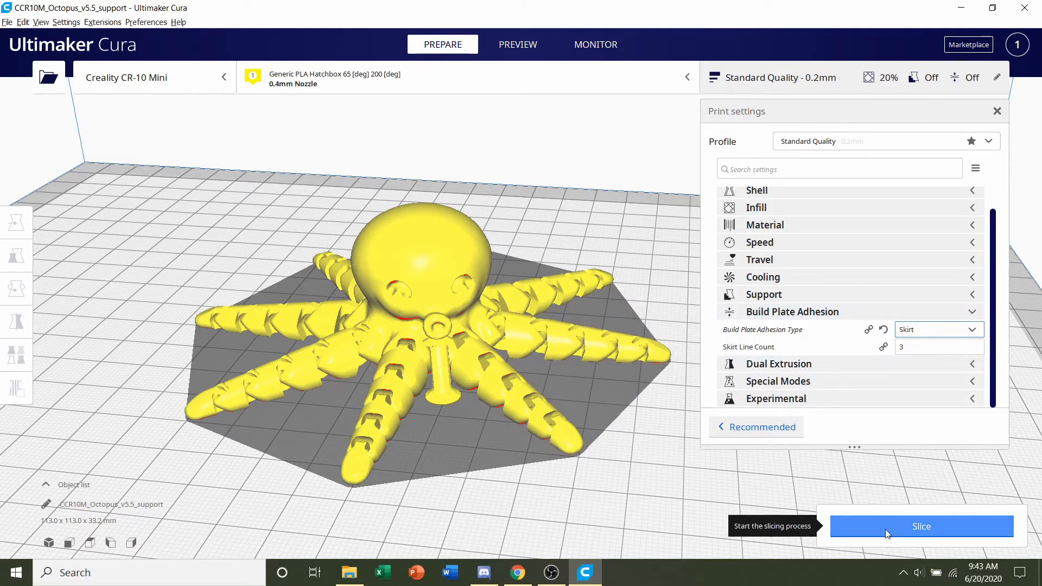
- Slice the octopus (3 h 43 min, 20 g) and show the layer preview
click(921, 526)
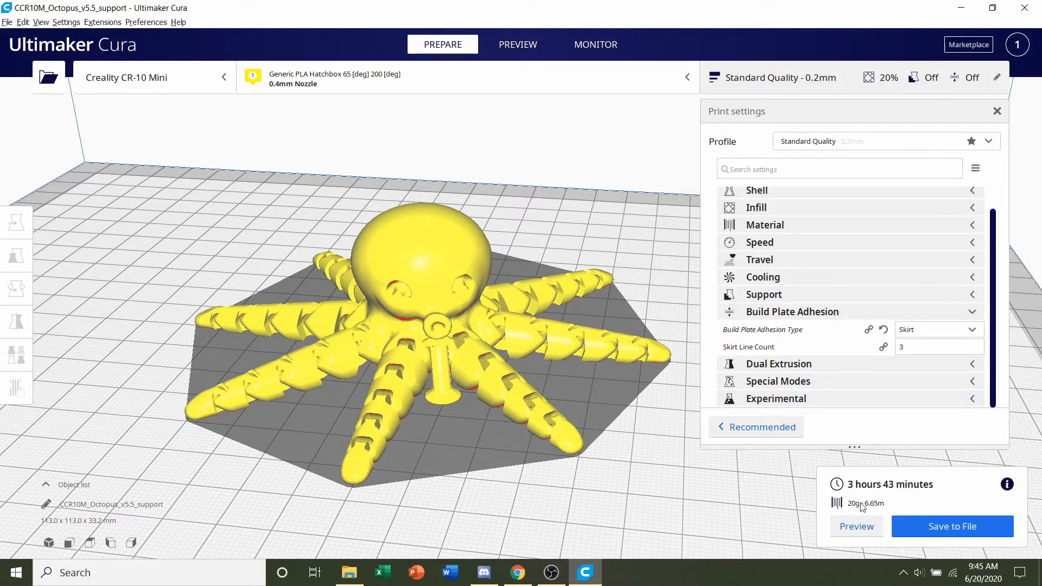
mouse_move(877, 476)
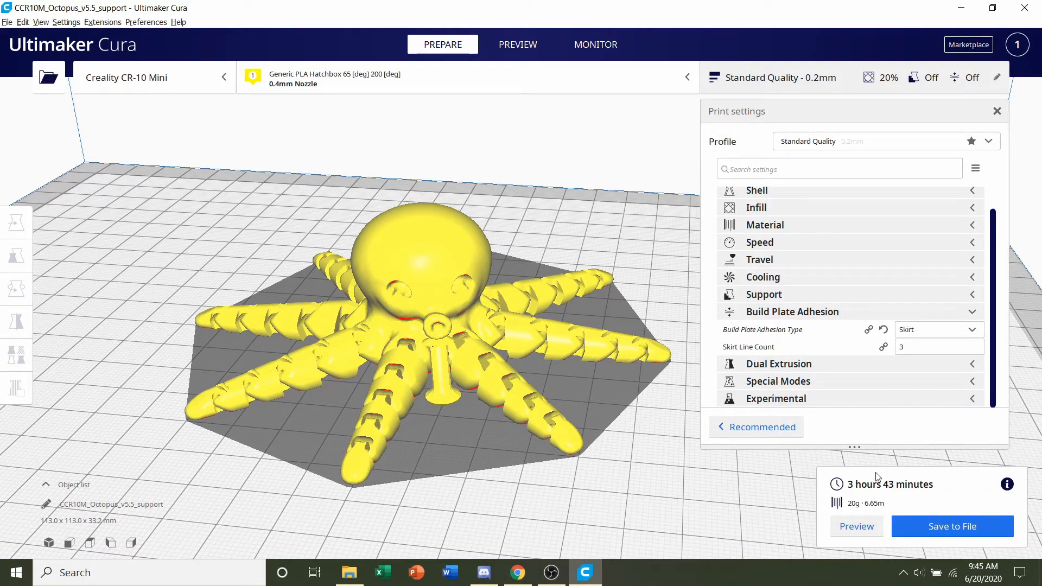
mouse_move(855, 512)
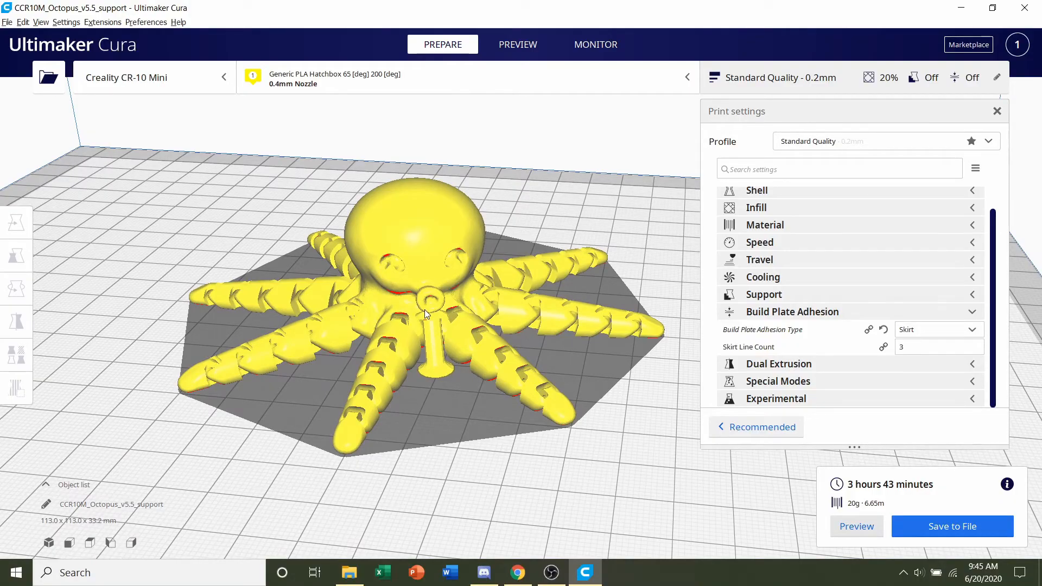
click(517, 43)
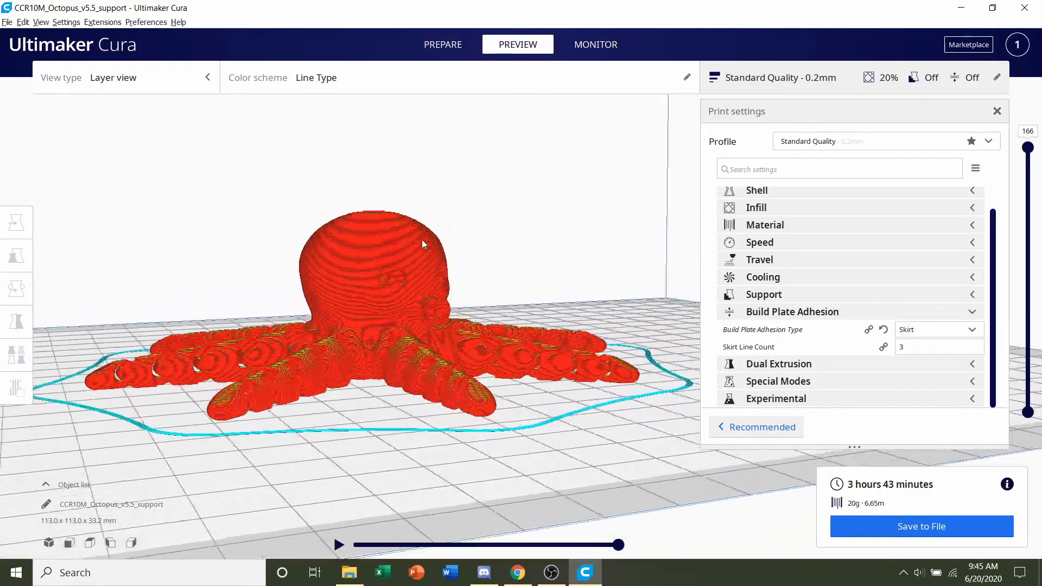